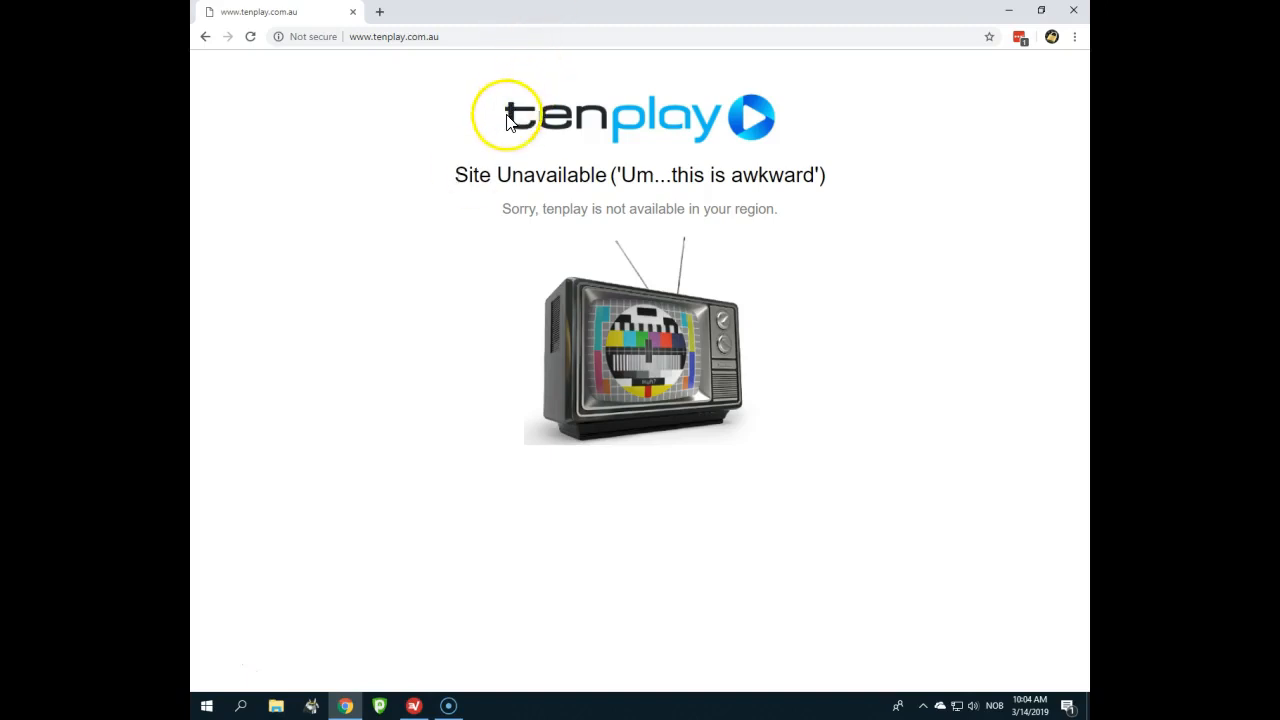
mouse_move(530, 110)
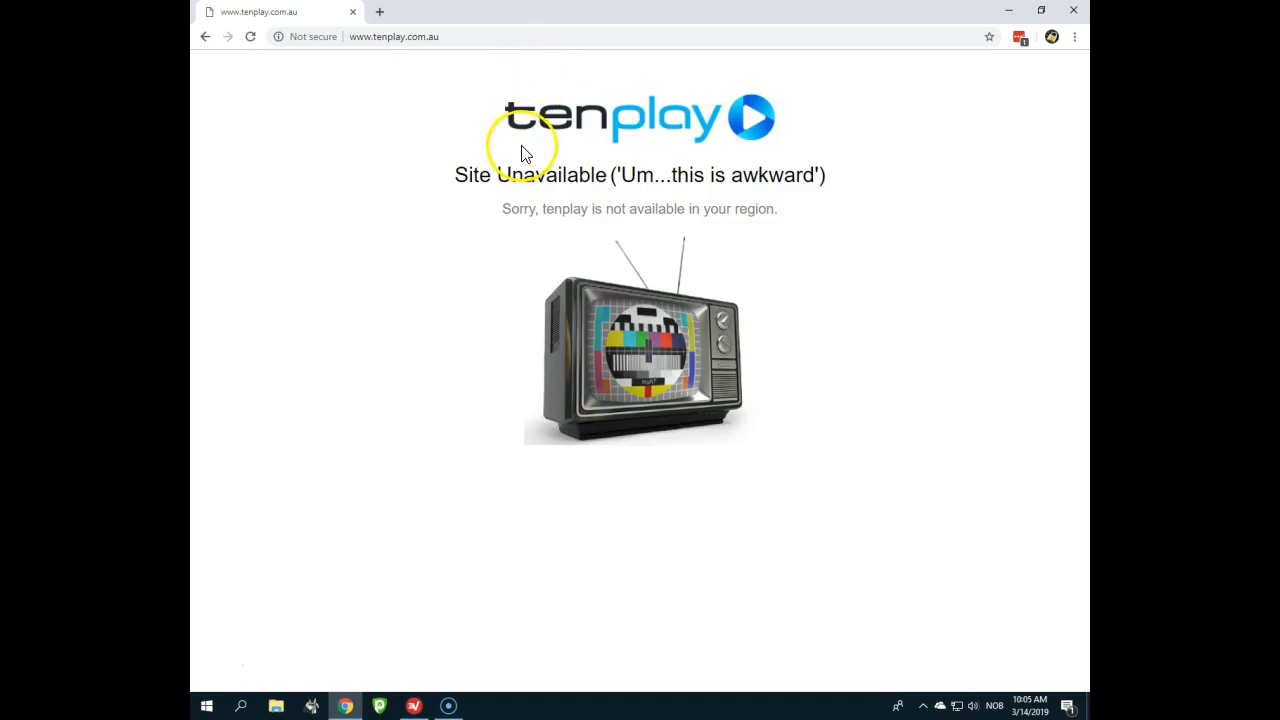
Search ExpressVPN locations for 'australia' and connect to the Australia - Sydney server
click(412, 705)
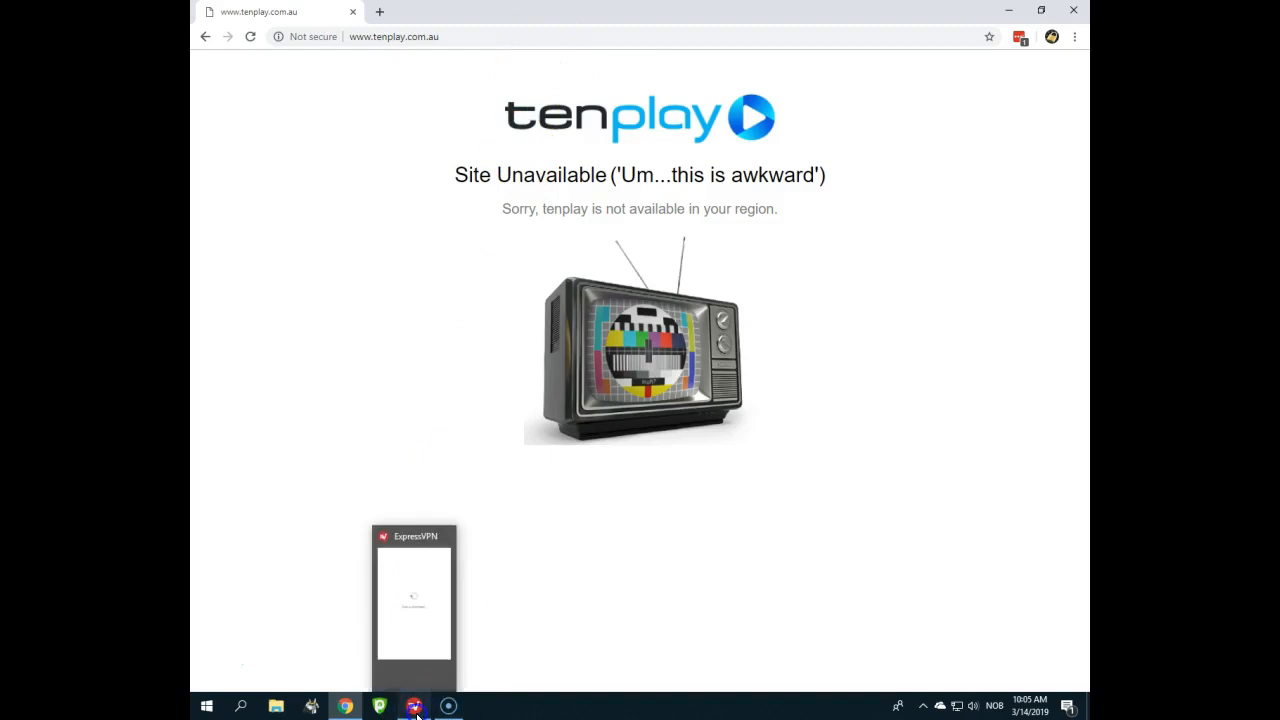
click(413, 707)
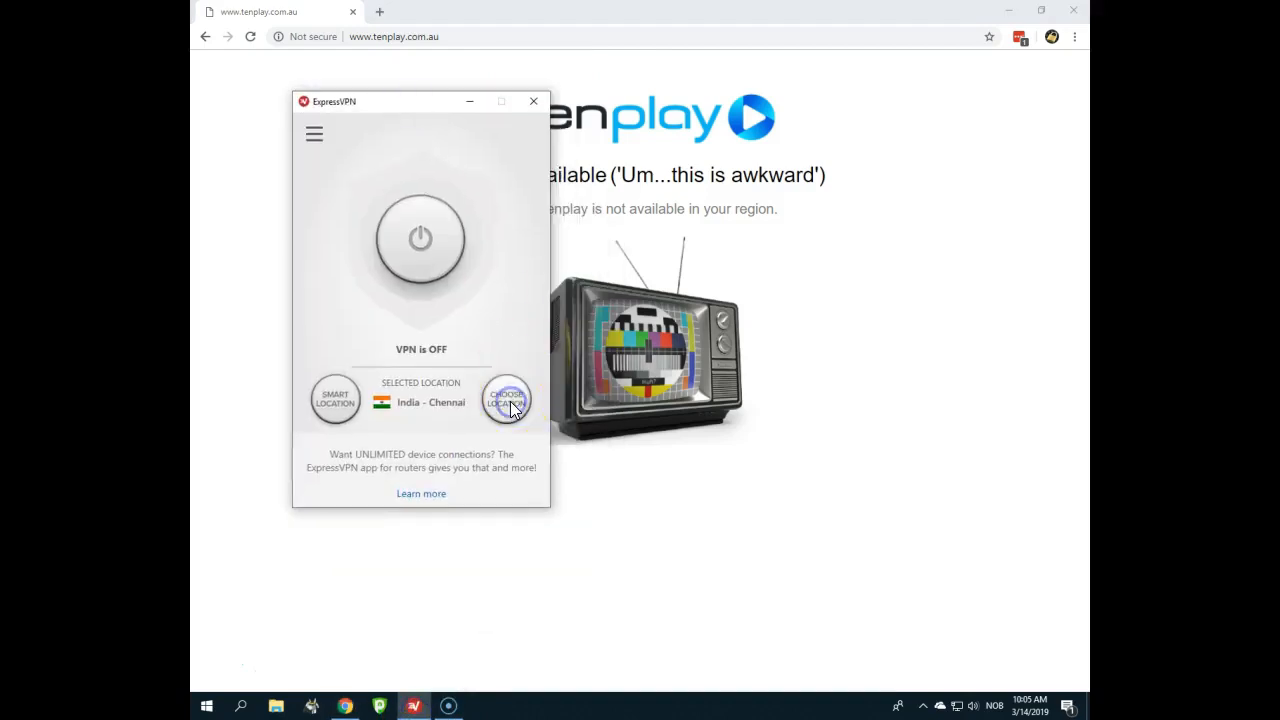
click(506, 400)
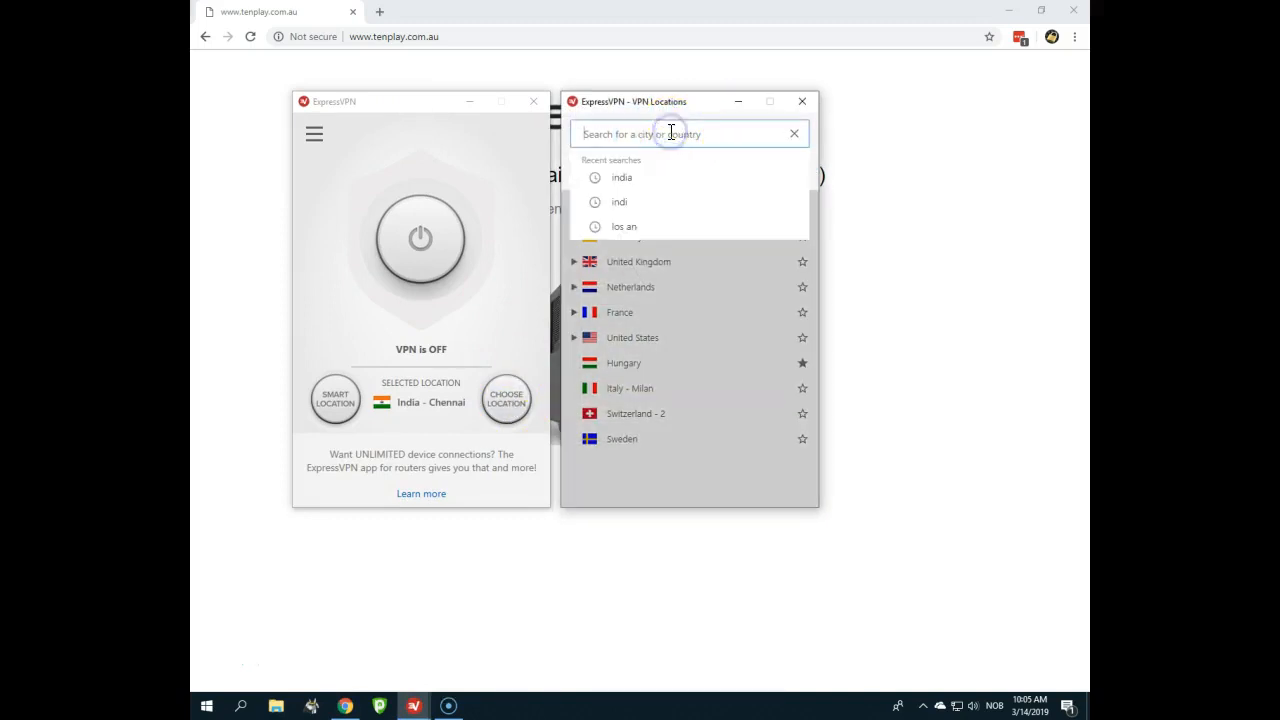
text(australia)
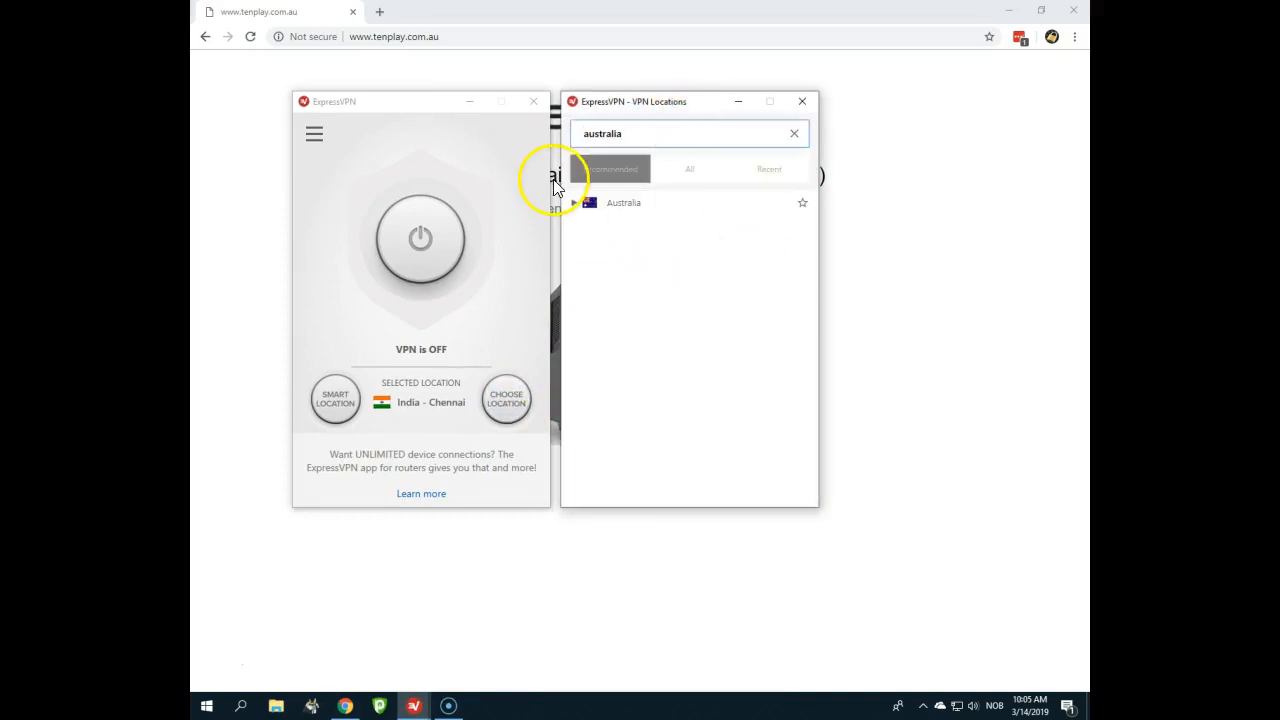
click(578, 202)
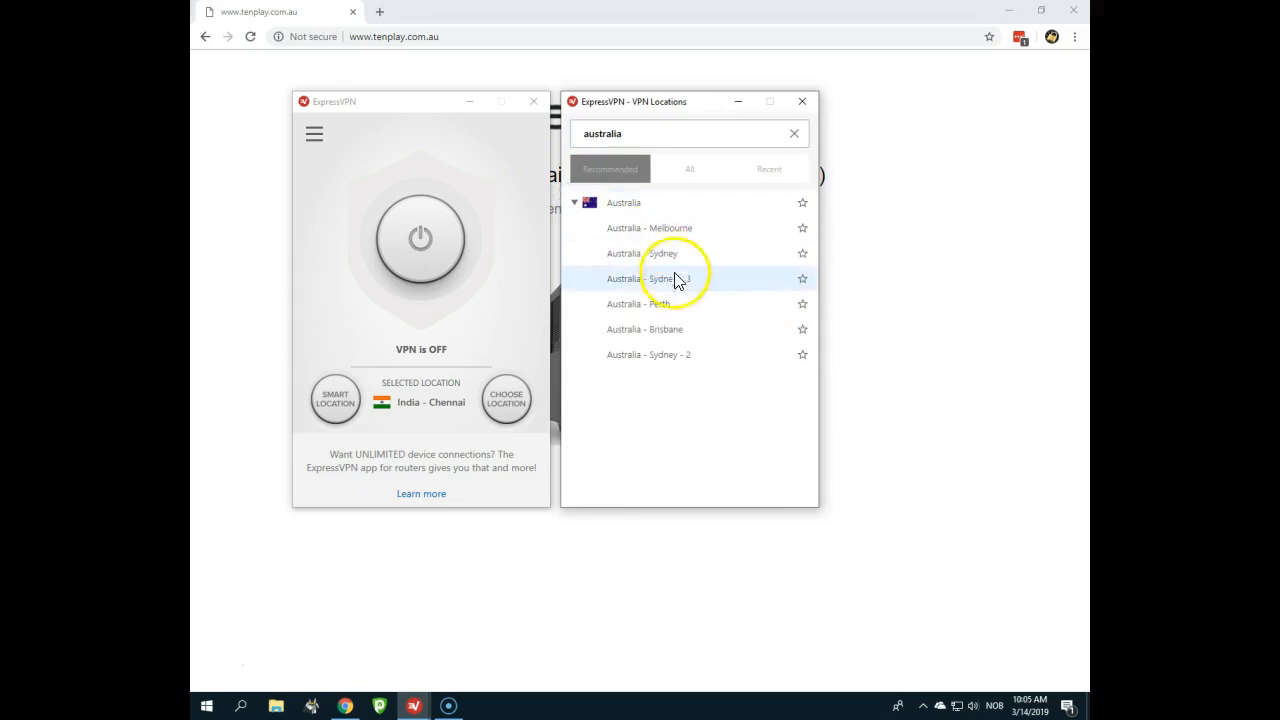
click(663, 278)
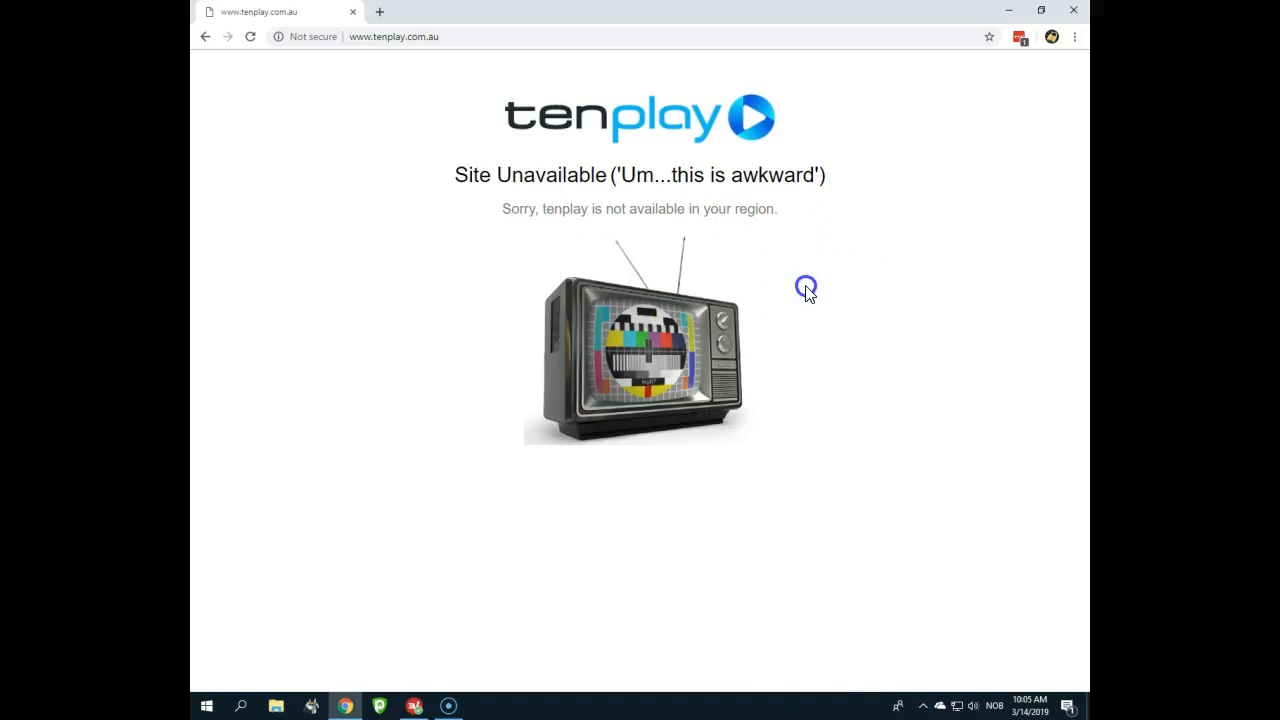
Reload tenplay.com.au and scroll down to the show tiles
click(393, 37)
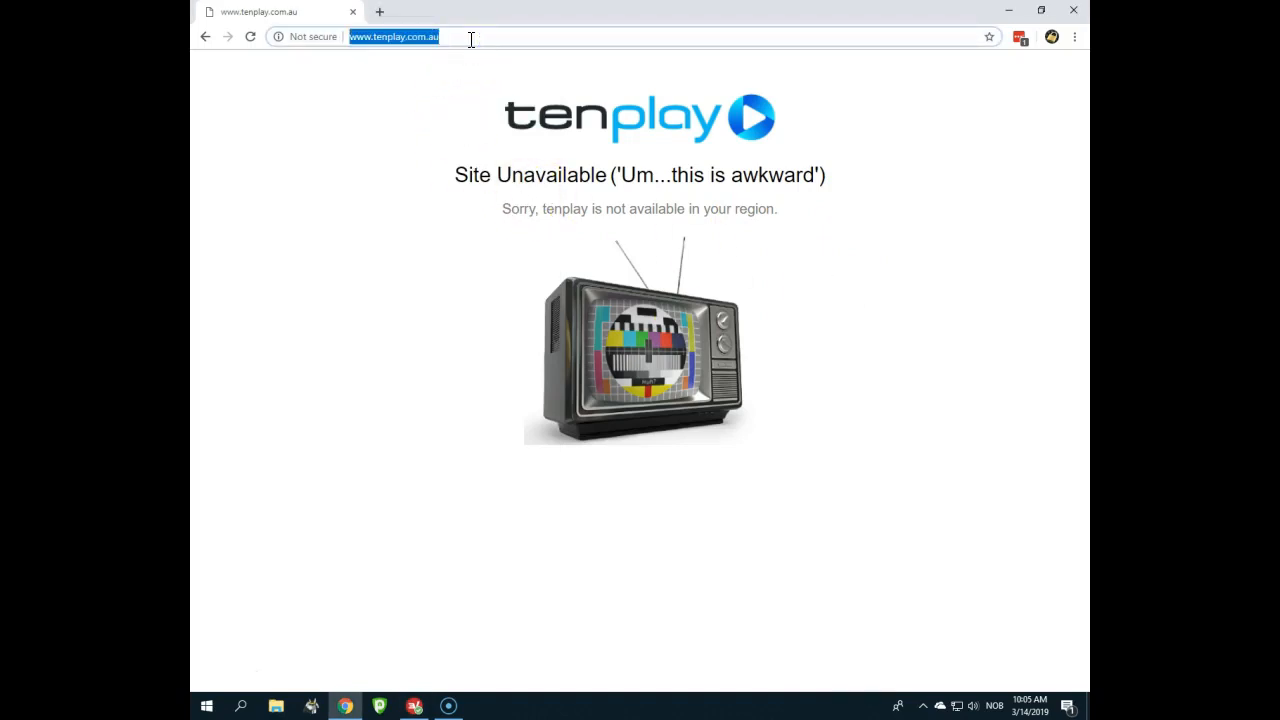
mouse_move(506, 28)
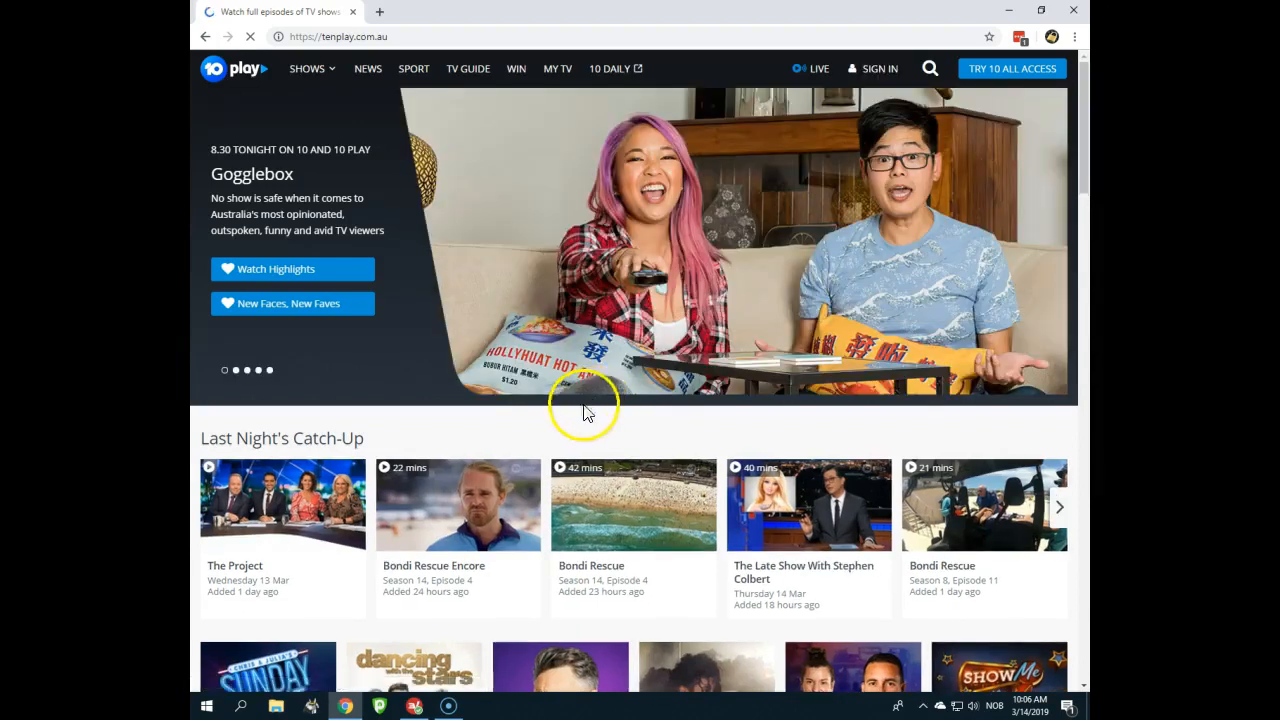
scroll(down, 3)
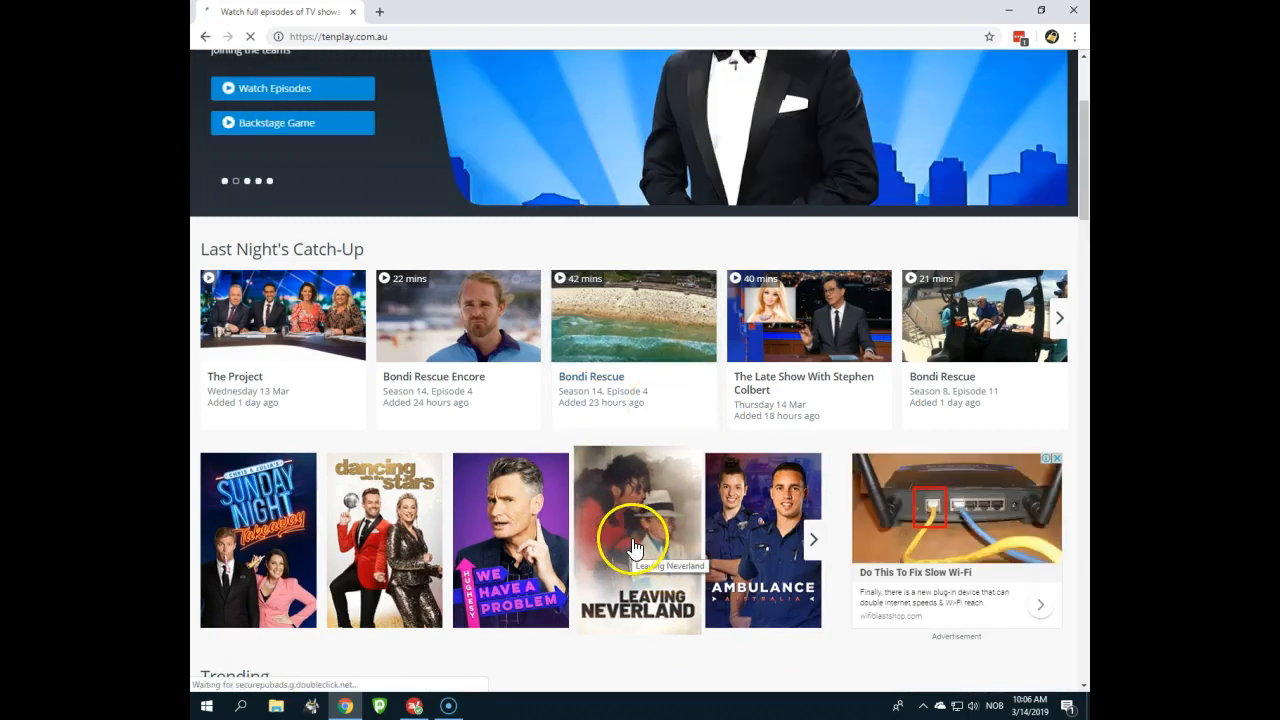
Play the Leaving Neverland Part 2 episode, dismissing the sign-in prompt
click(636, 543)
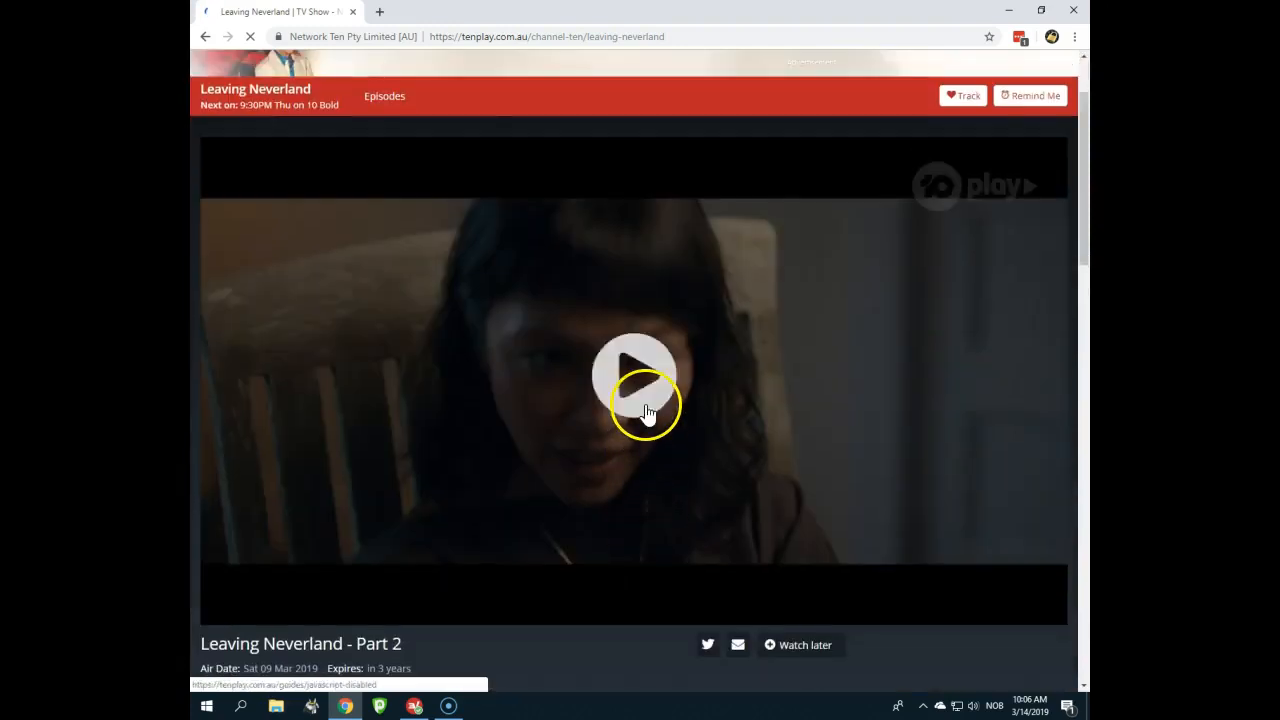
click(634, 375)
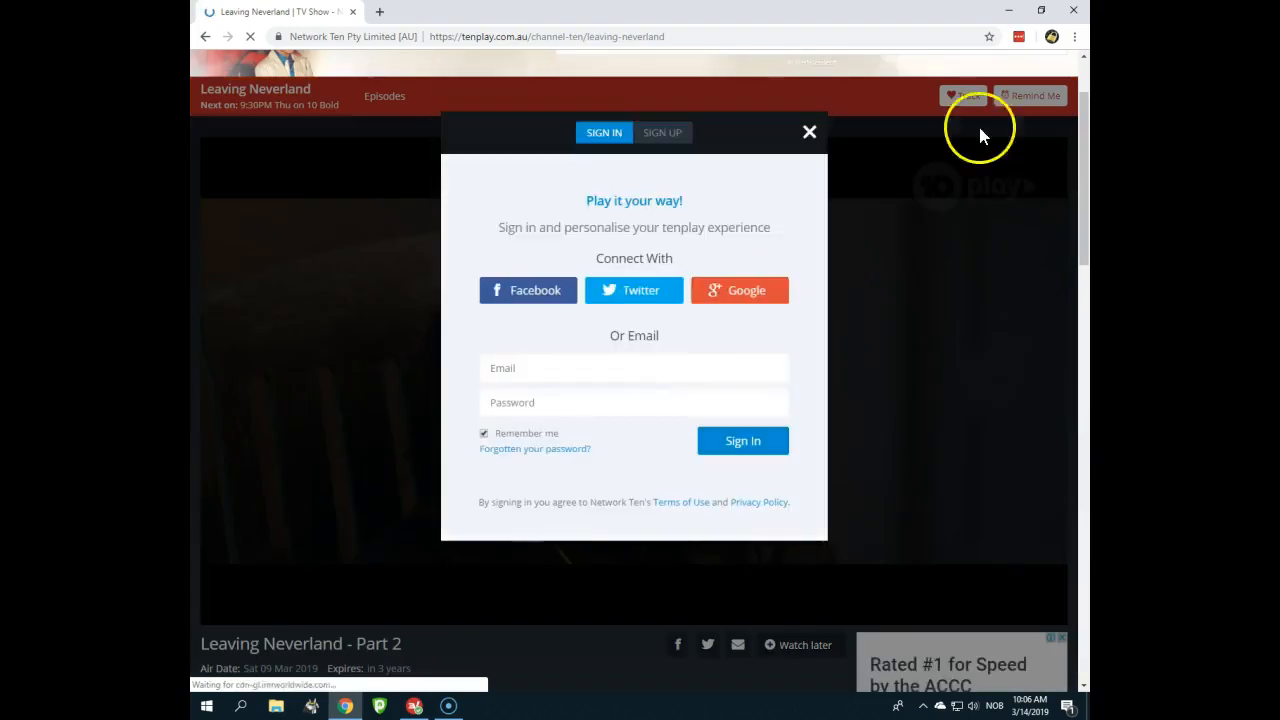
click(809, 131)
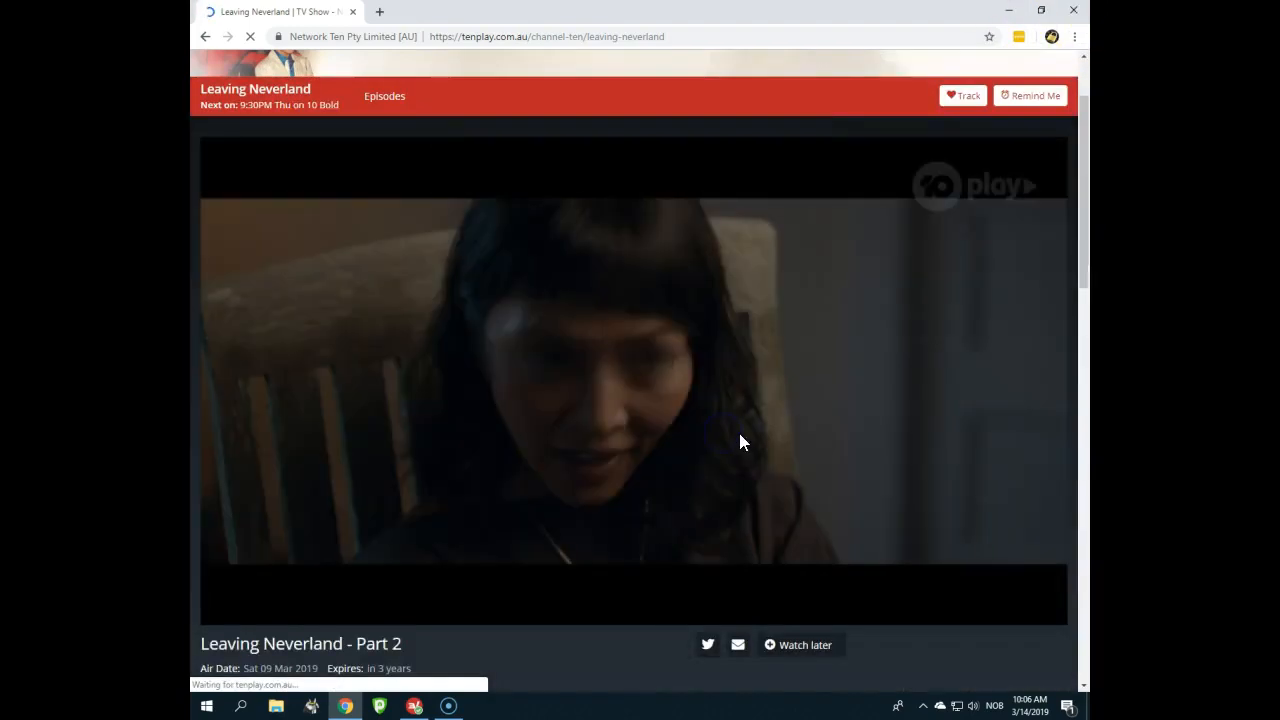